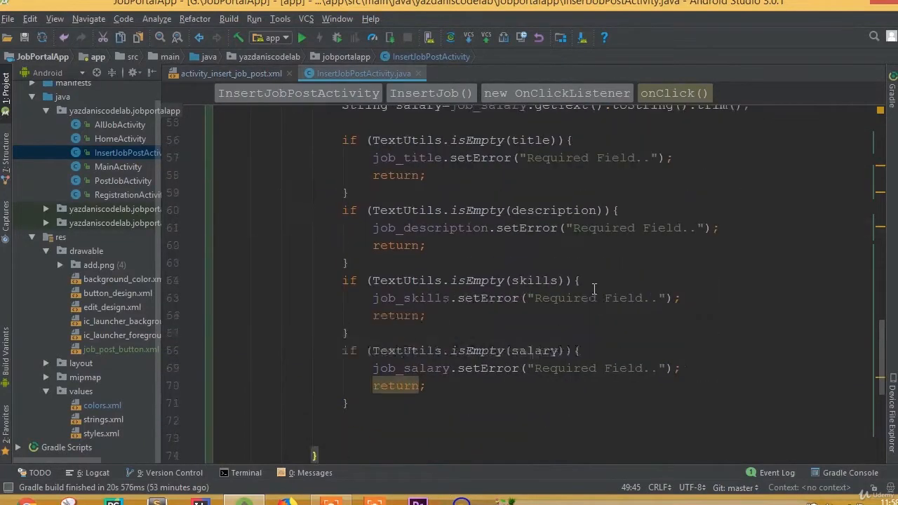
- Create a new package named 'Model' under the jobportalapp source package
scroll(down, 3)
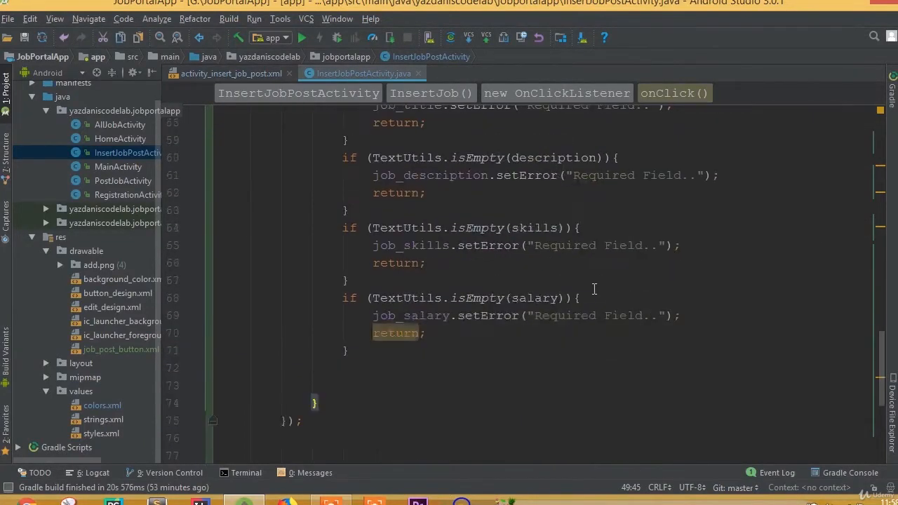
scroll(up, 3)
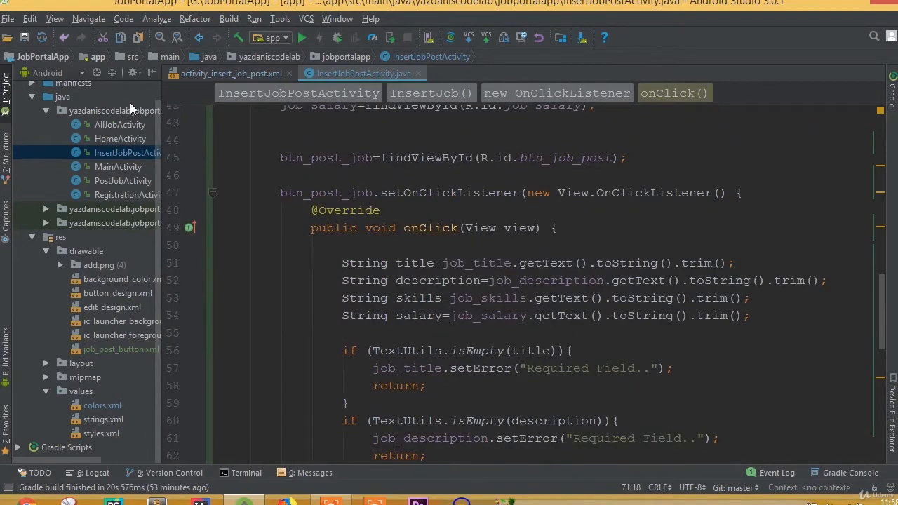
right_click(91, 111)
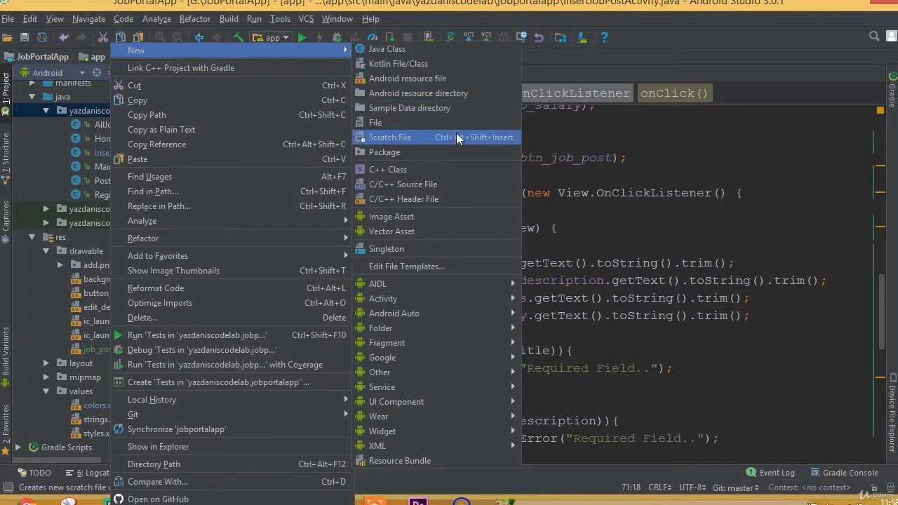
click(384, 152)
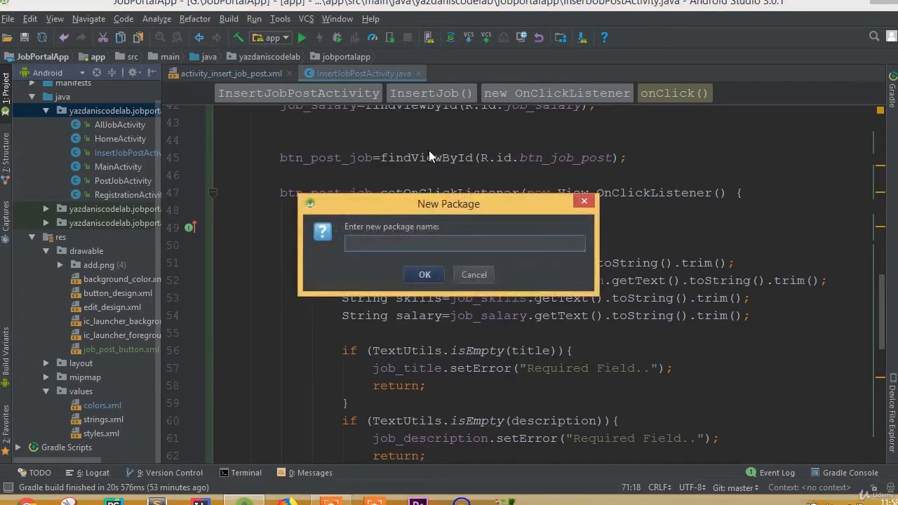
text(Mod)
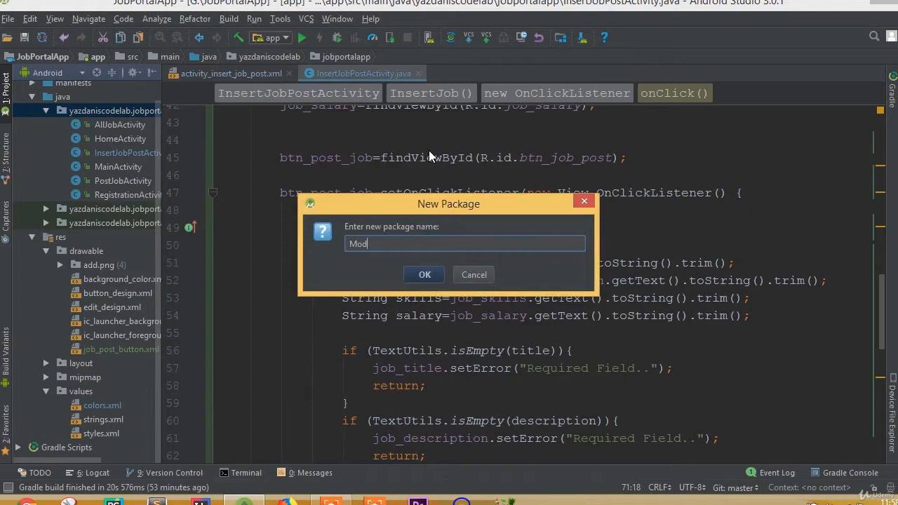
text(el)
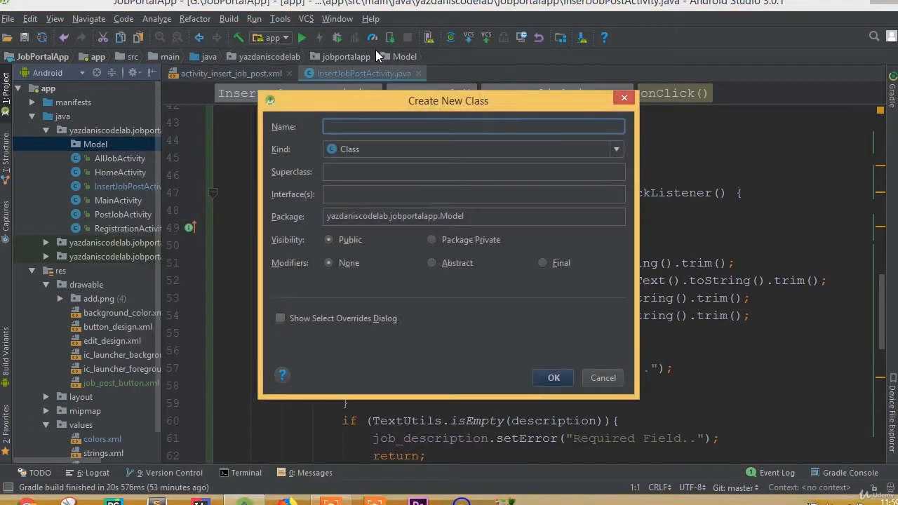
- Name the new Java class 'Data', confirm, and accept adding Data.java to Git
text(Data)
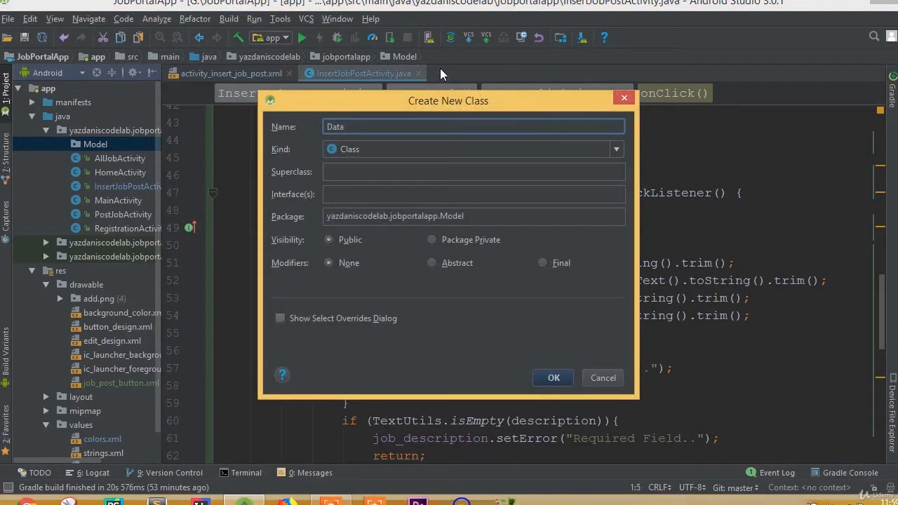
click(553, 377)
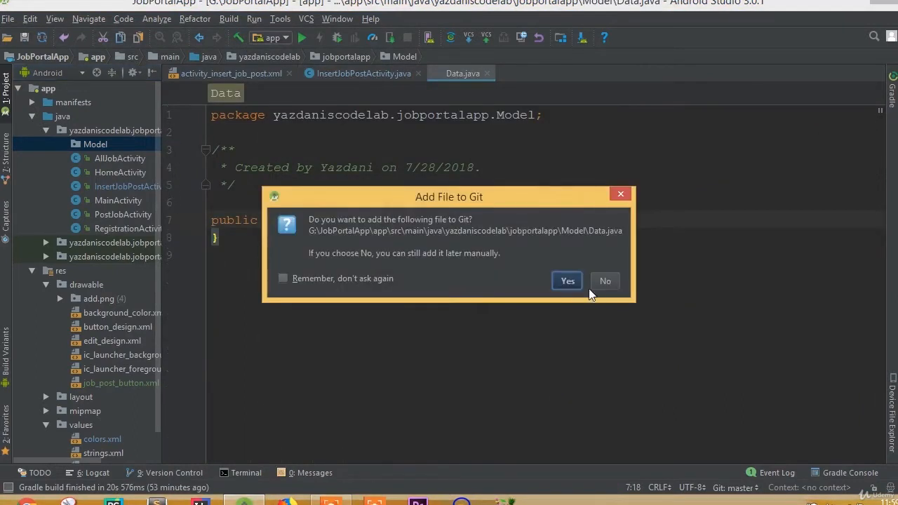
click(604, 280)
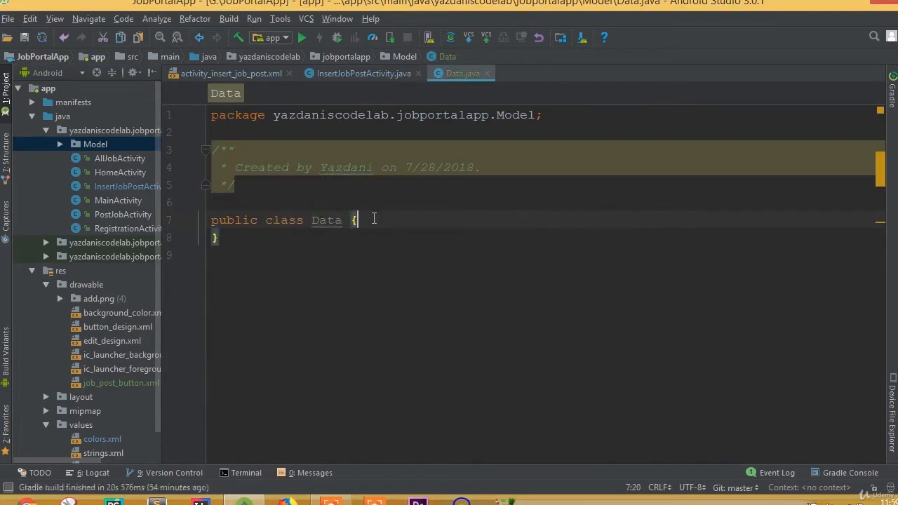
- Declare String title, description, skills and salary inside the Data class body
key(enter)
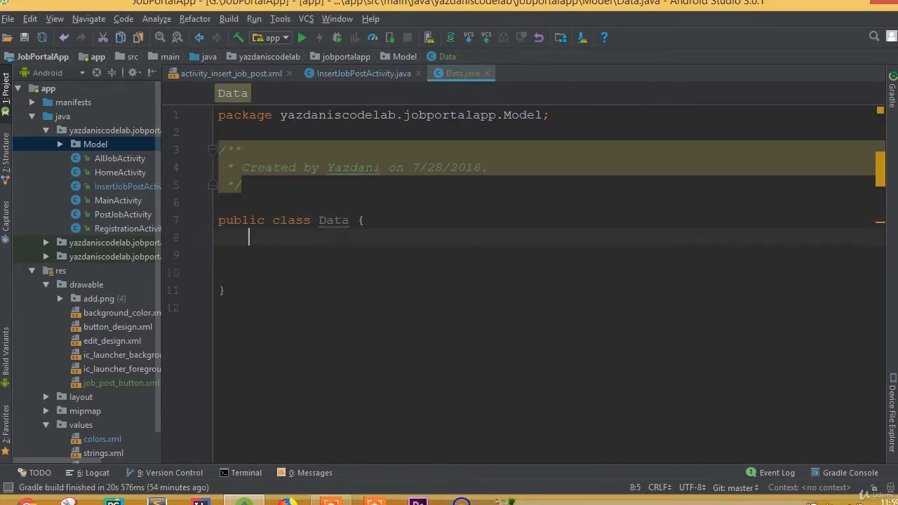
key(Enter)
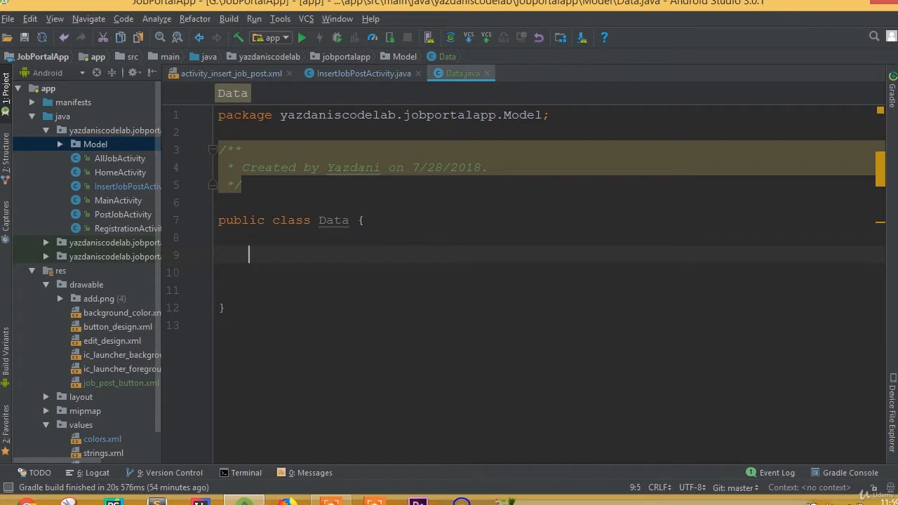
text(S)
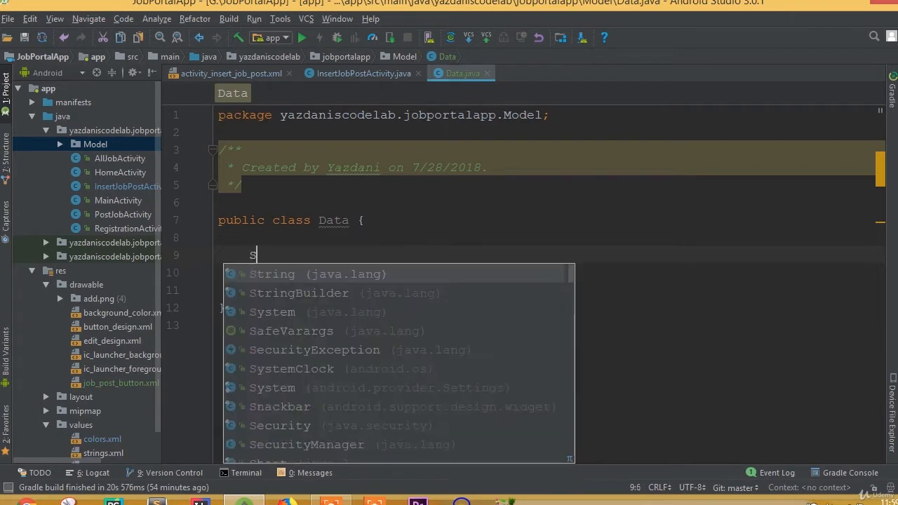
click(273, 274)
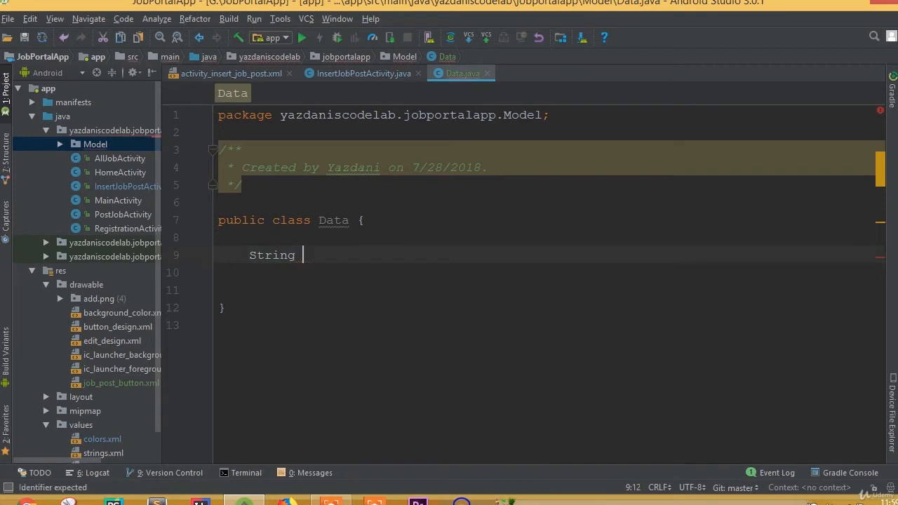
text(title;)
click(551, 273)
text(S)
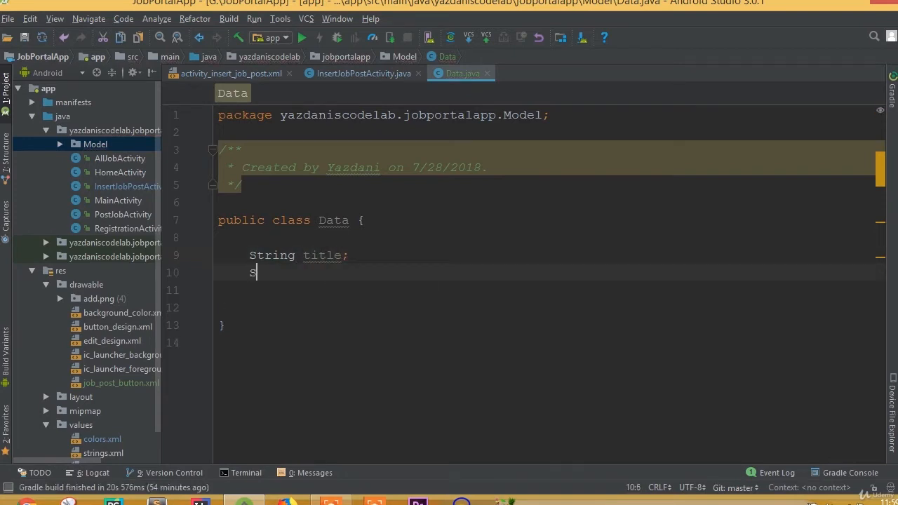
text(tring descr)
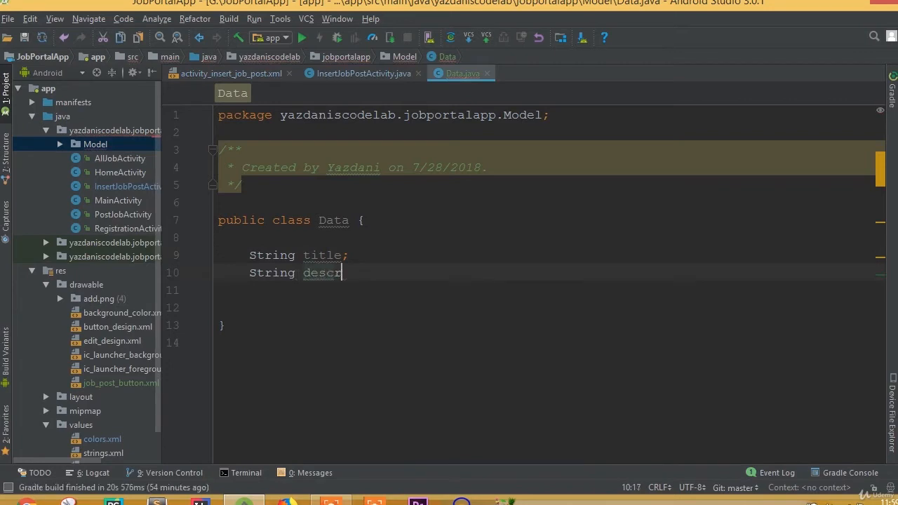
text(iption;)
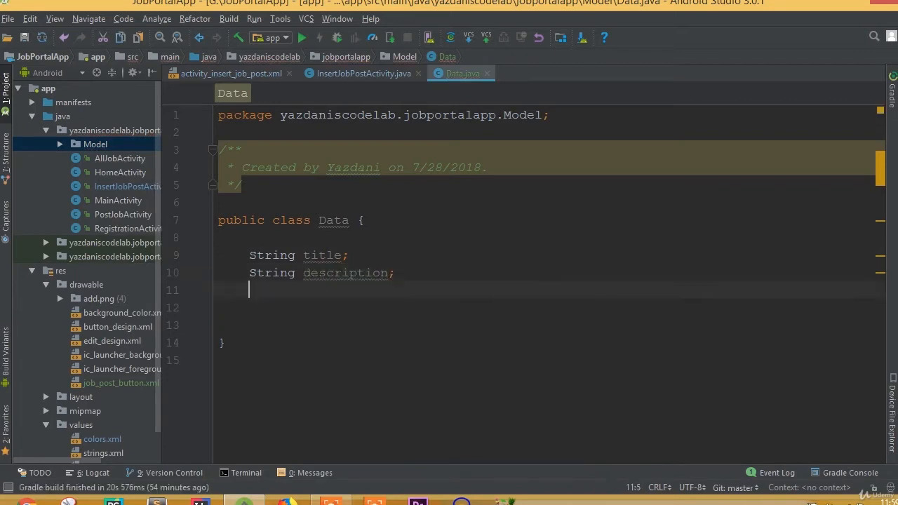
text(String)
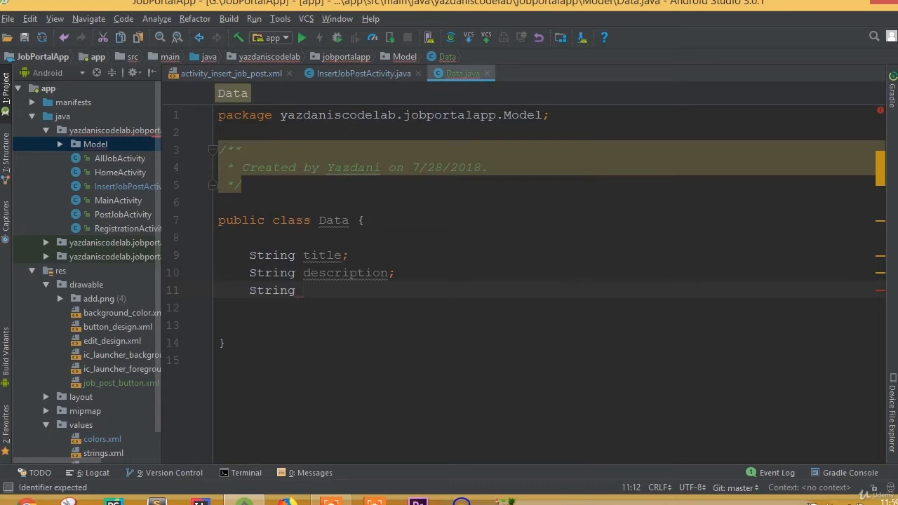
text(skills;)
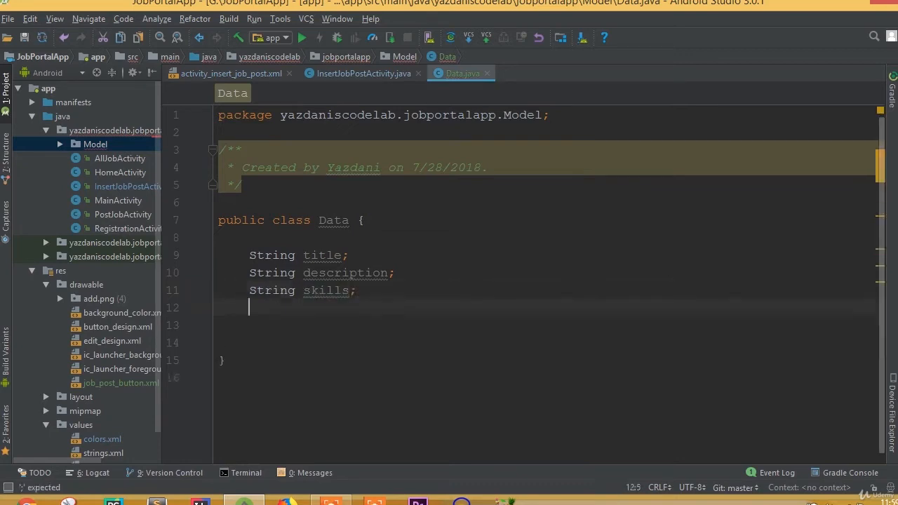
text(String sal)
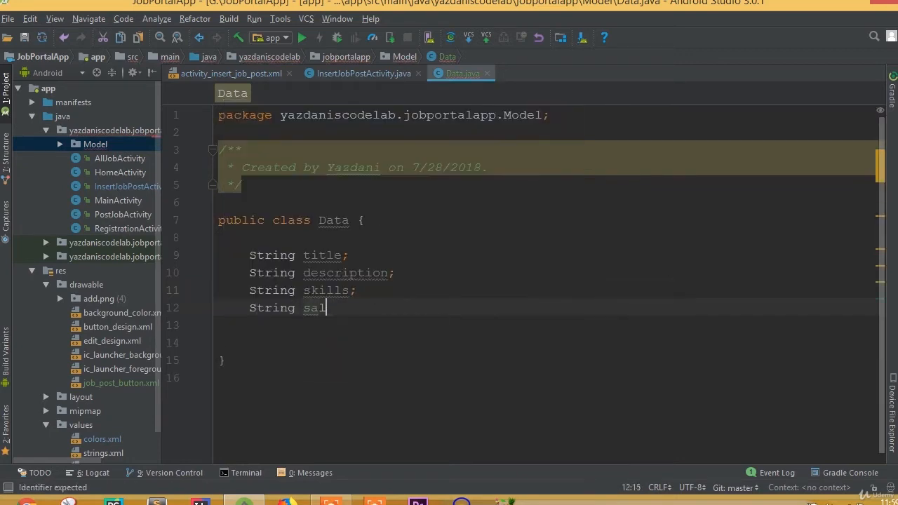
text(ary;)
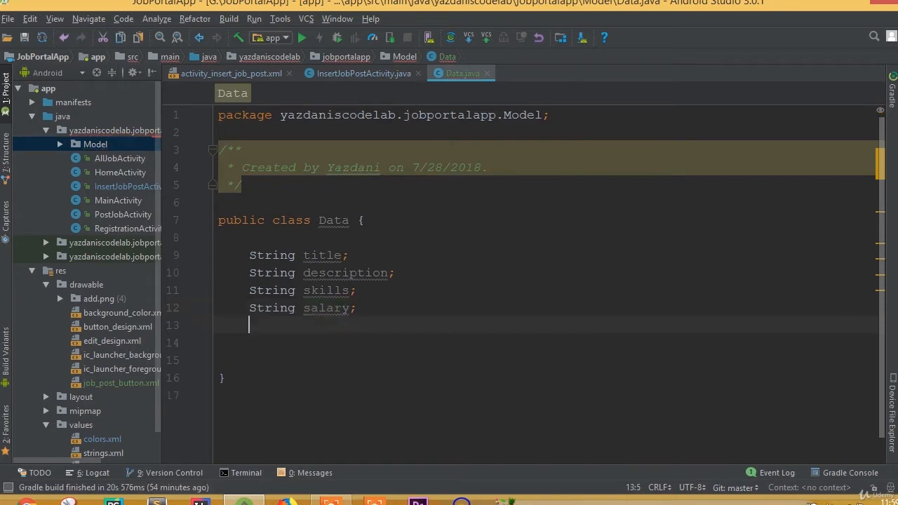
text(S)
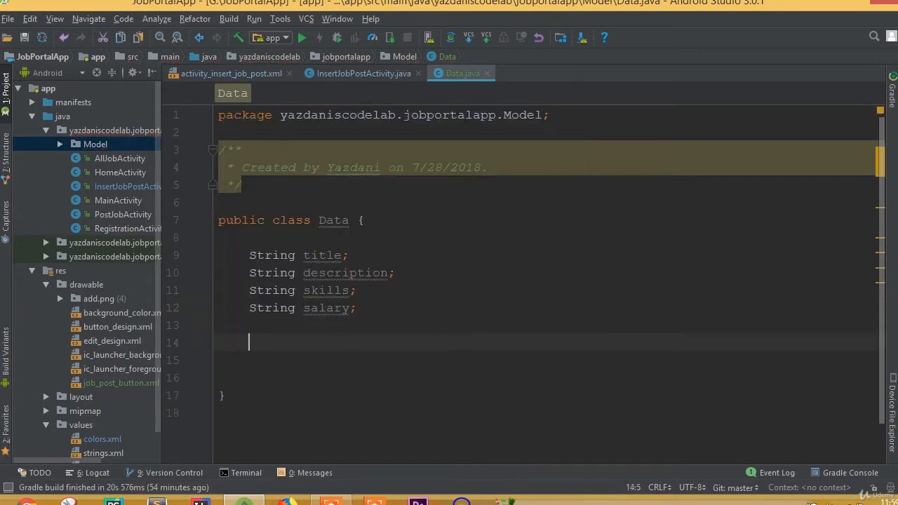
- Add 'String id;' and 'String date;' beneath the existing field declarations
text(String)
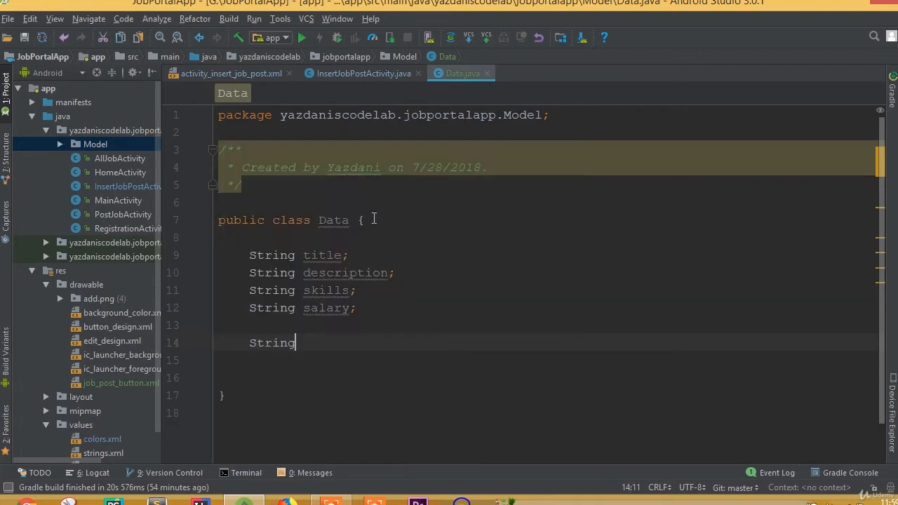
text(id)
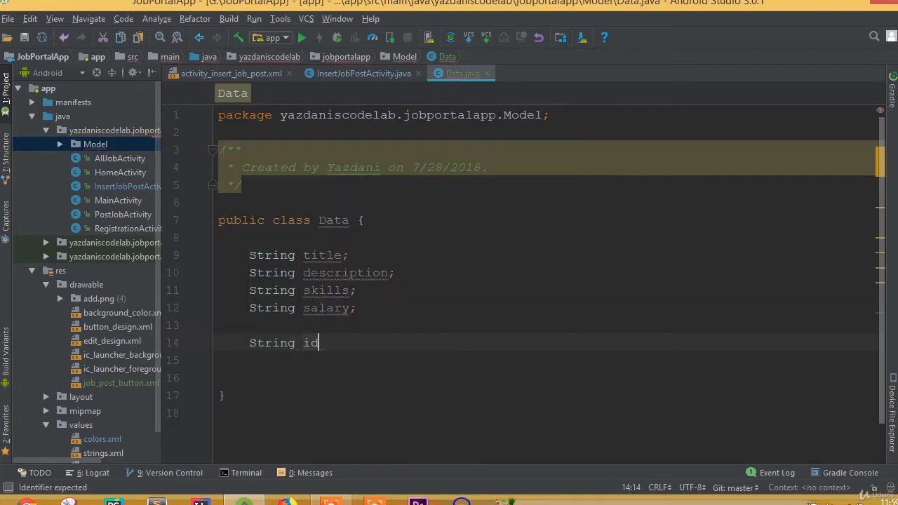
text(;)
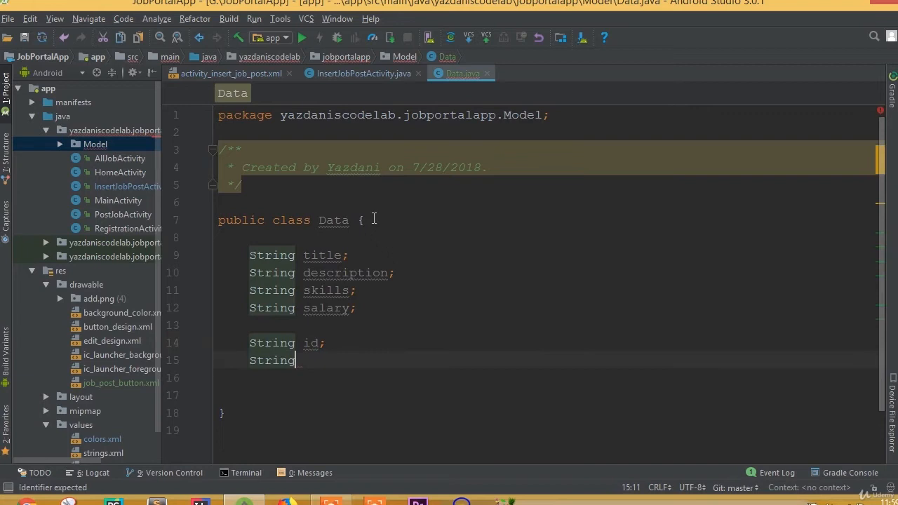
text(dat)
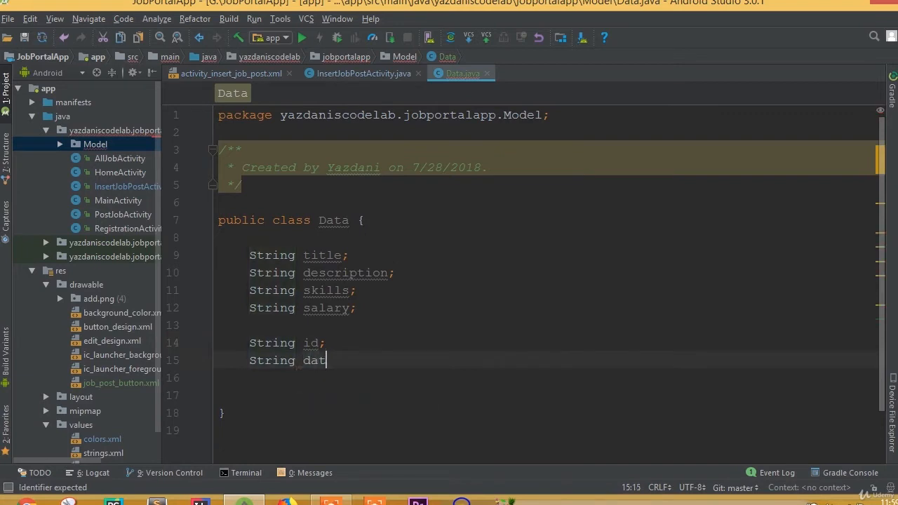
text(e;)
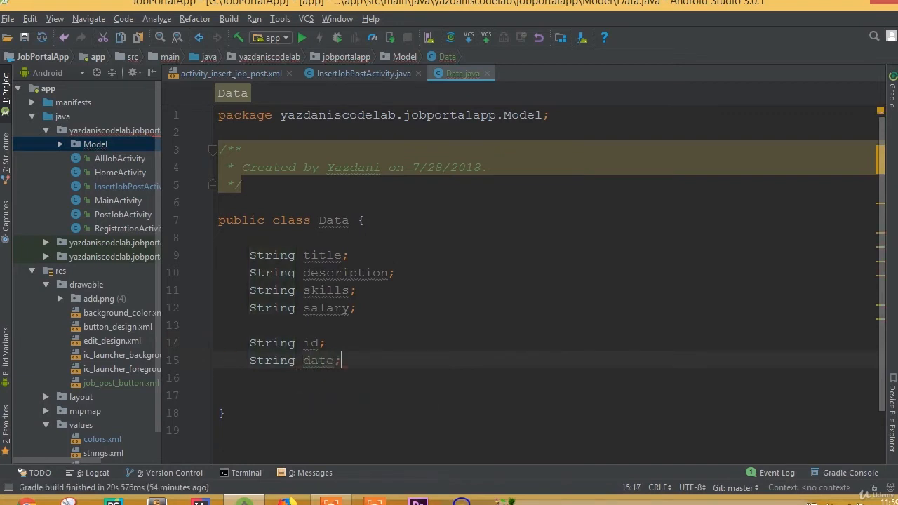
click(332, 255)
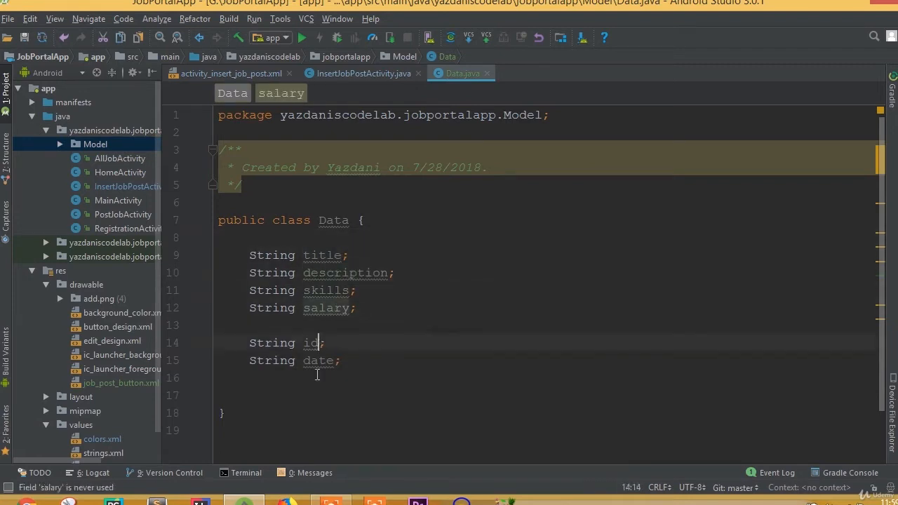
- Write 'public Data(){}' with an opened empty body, followed by blank lines
key(enter)
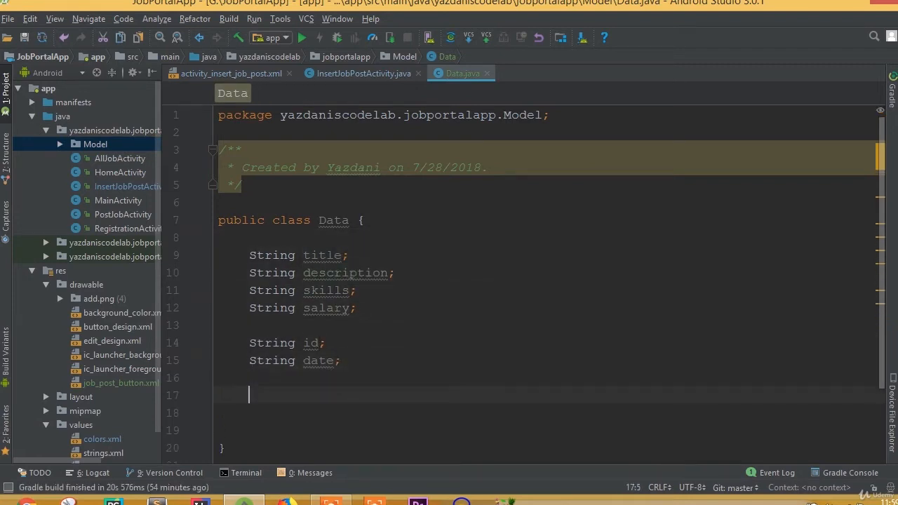
text(public)
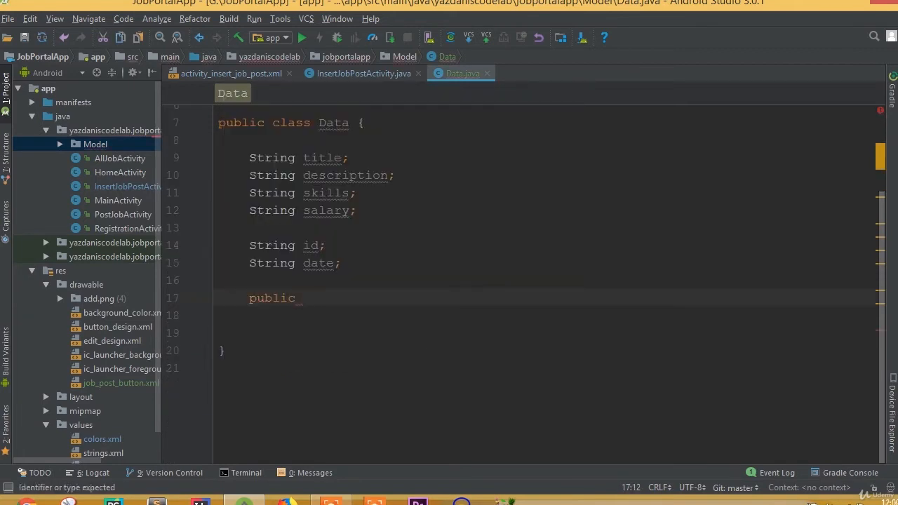
text(Data)
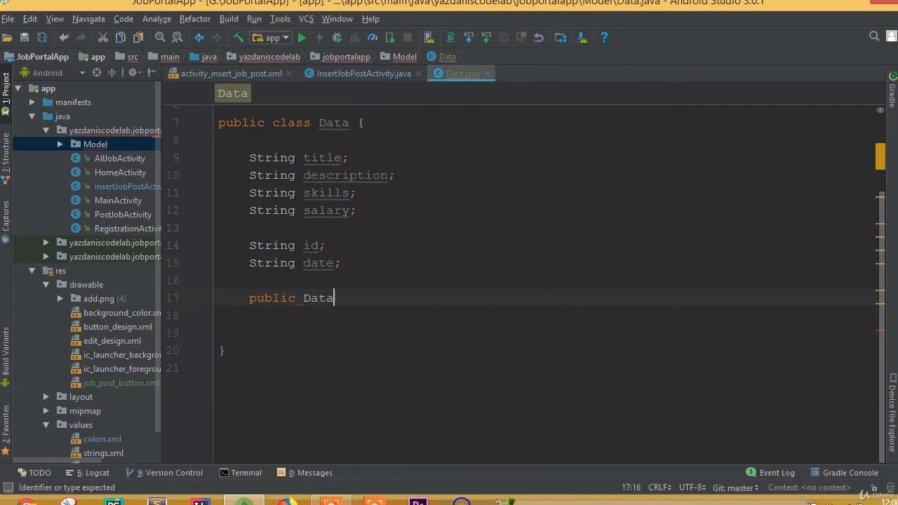
text(())
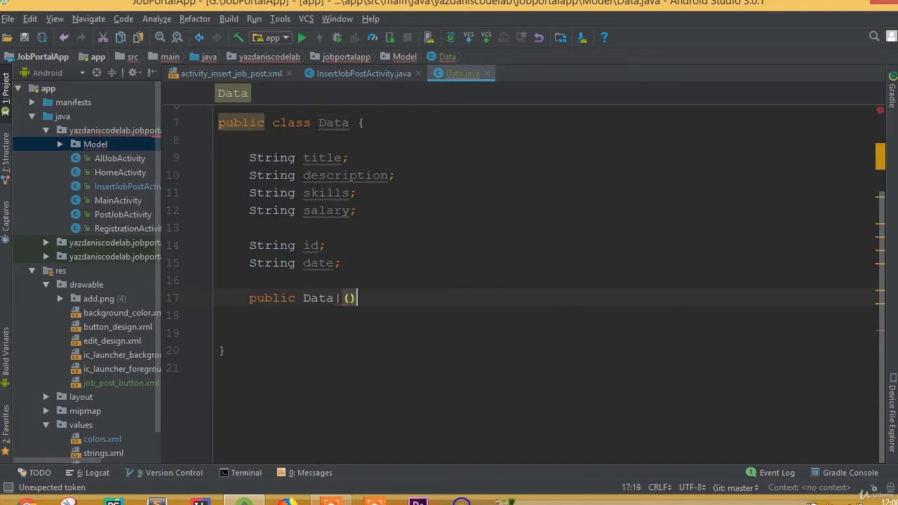
text({})
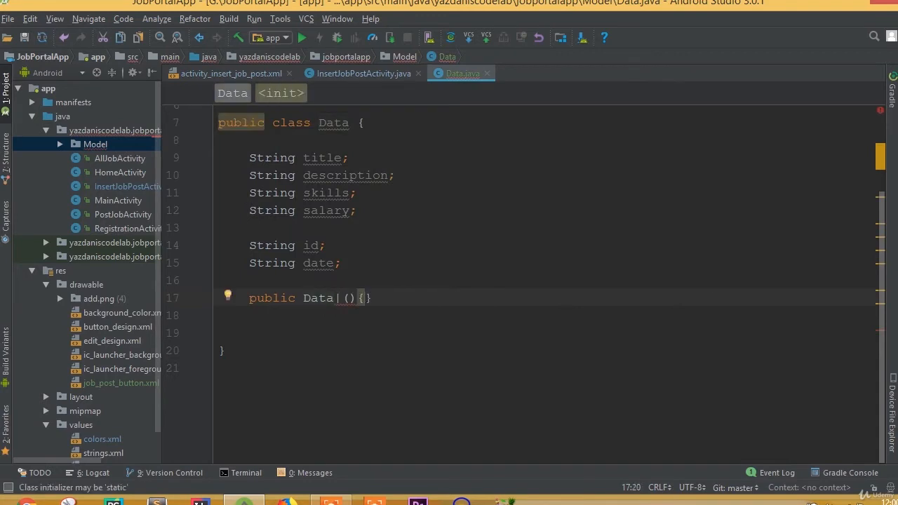
key(Return)
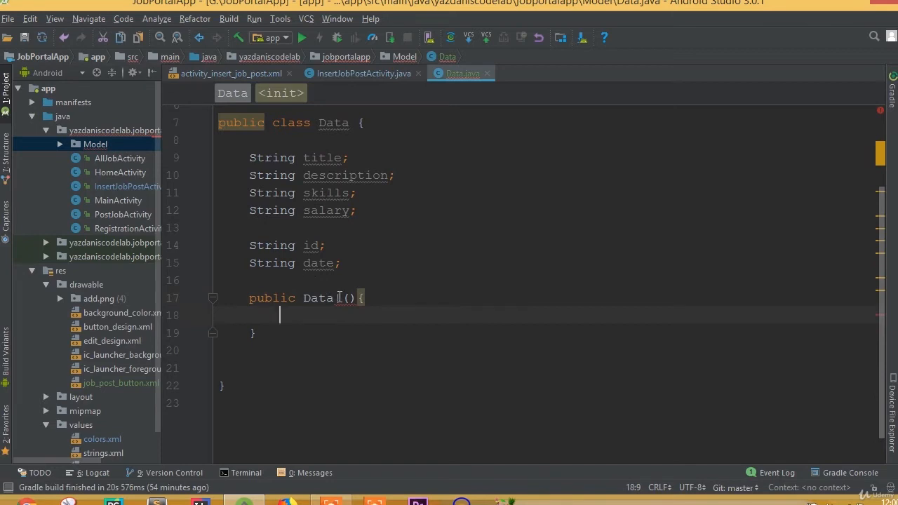
click(340, 298)
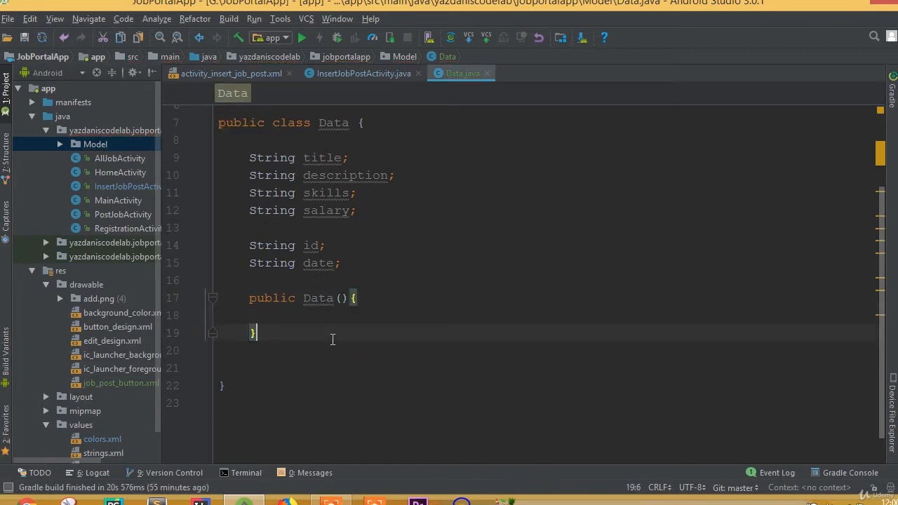
key(Enter)
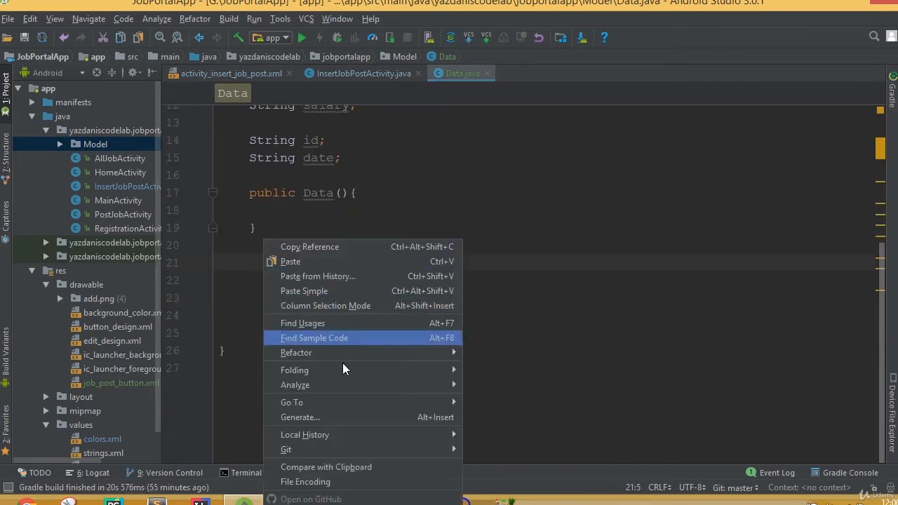
- Generate a constructor initializing title, description, skills, salary, id and date
click(300, 417)
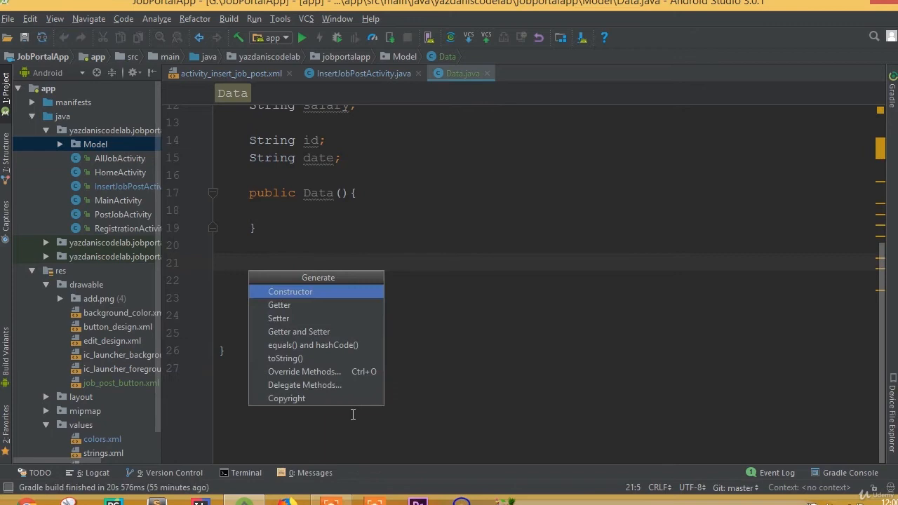
click(289, 291)
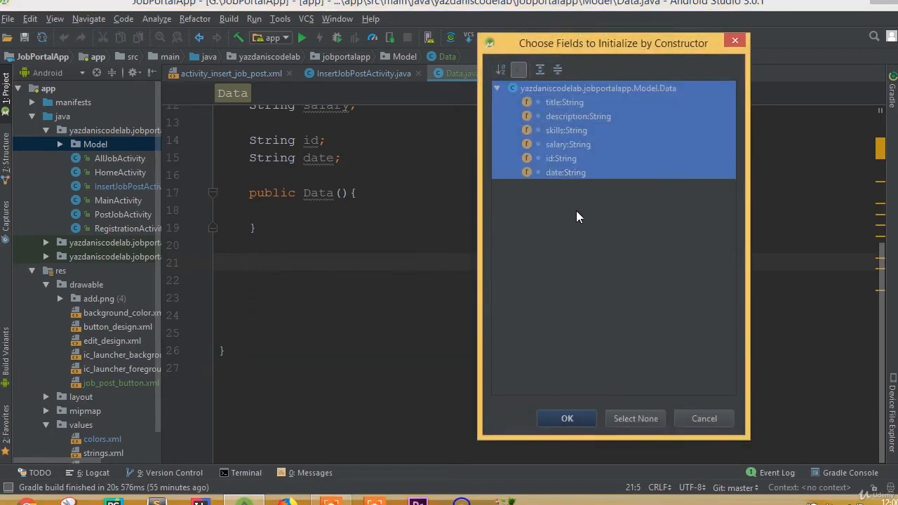
click(566, 418)
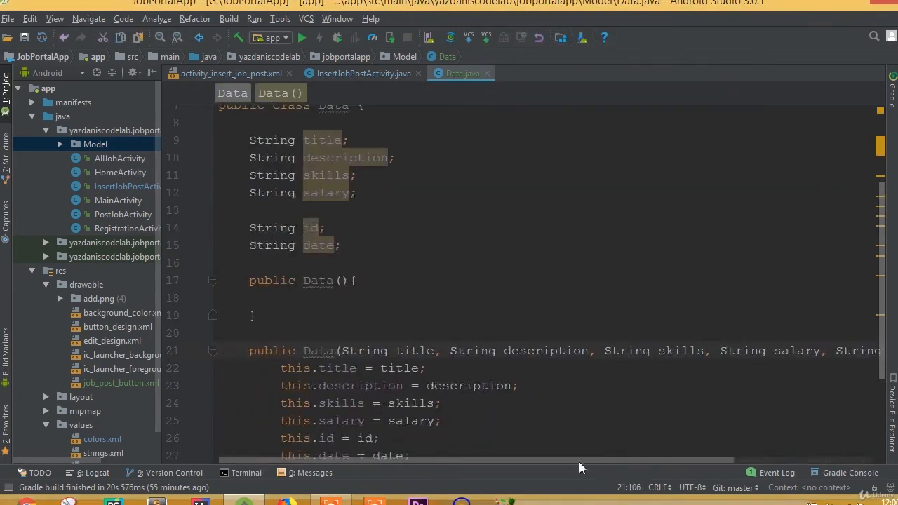
scroll(down, 3)
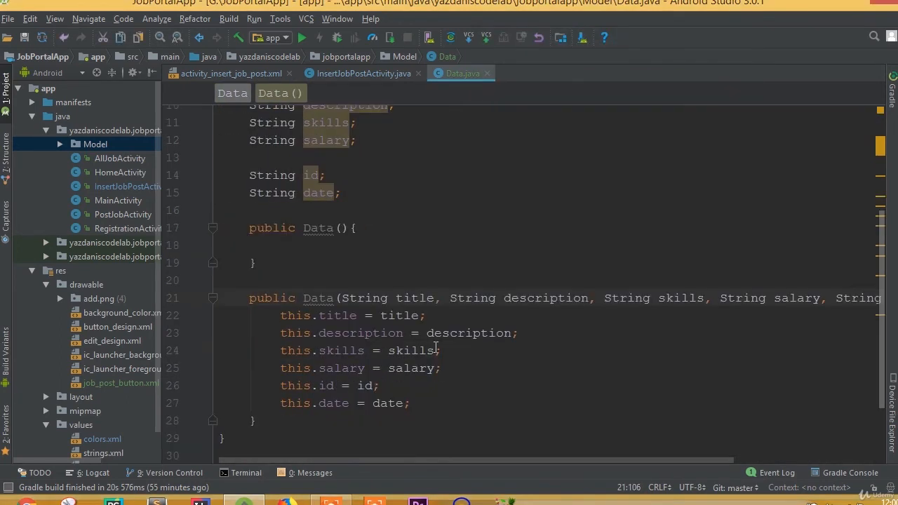
mouse_move(344, 360)
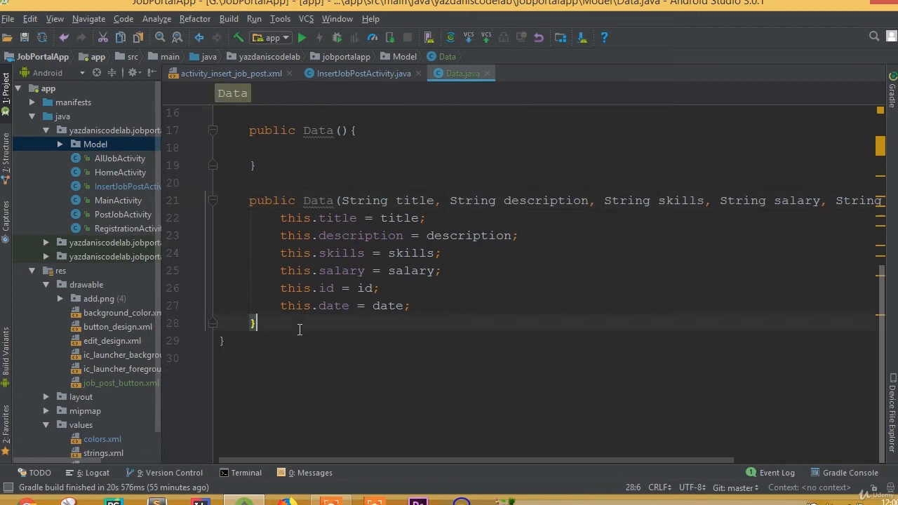
- Generate getters and setters for all Data fields, beginning with getTitle and setTitle
key(enter)
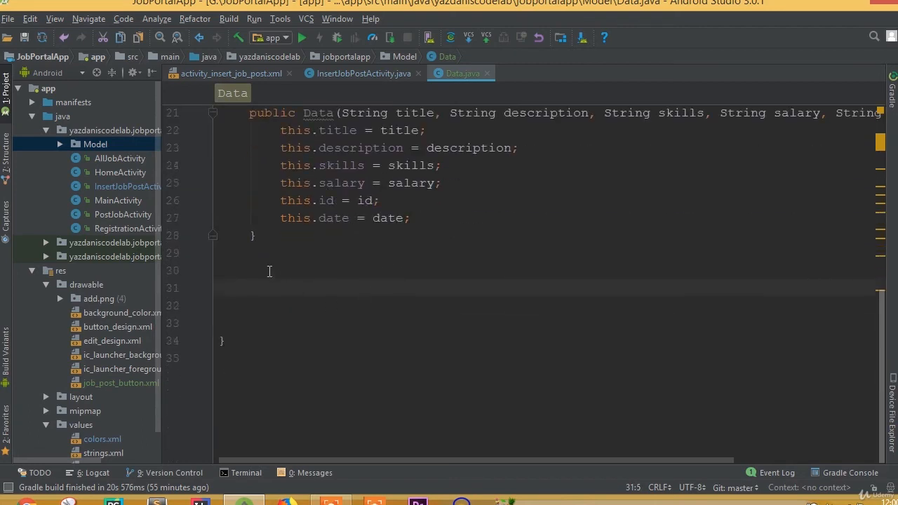
right_click(269, 272)
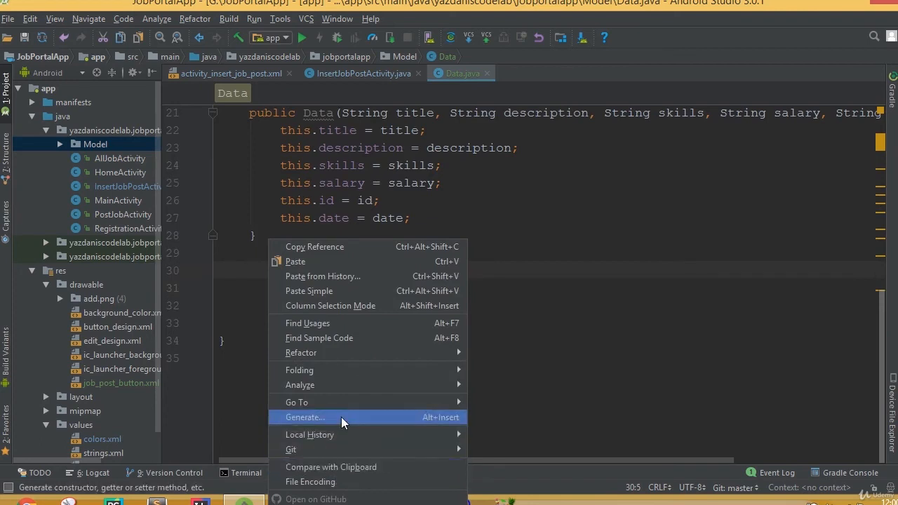
click(304, 417)
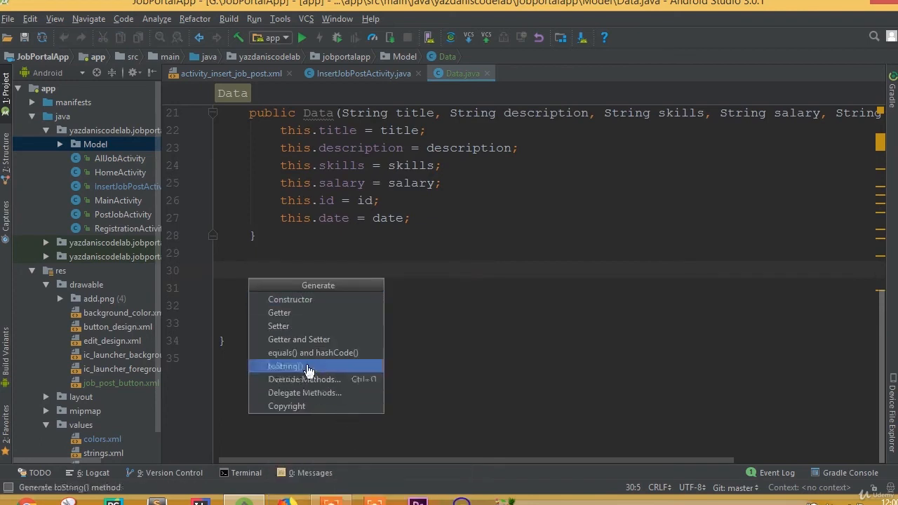
click(299, 339)
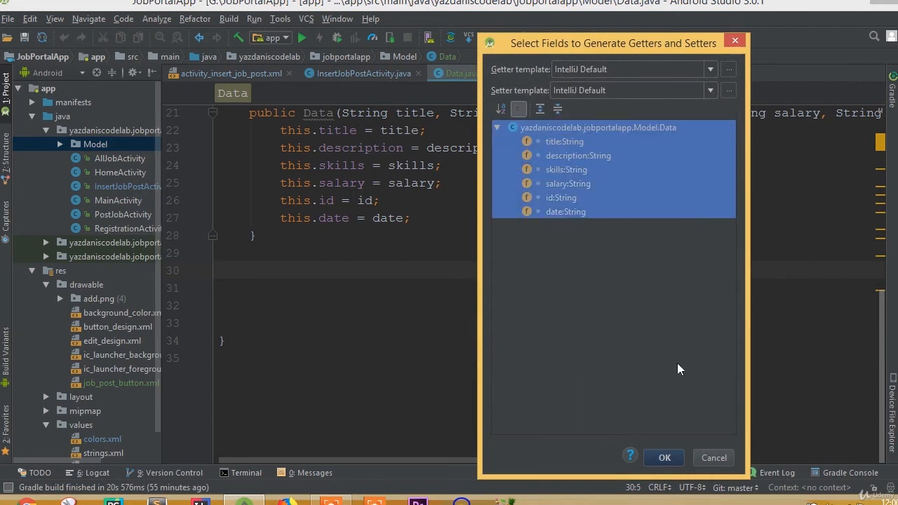
click(663, 458)
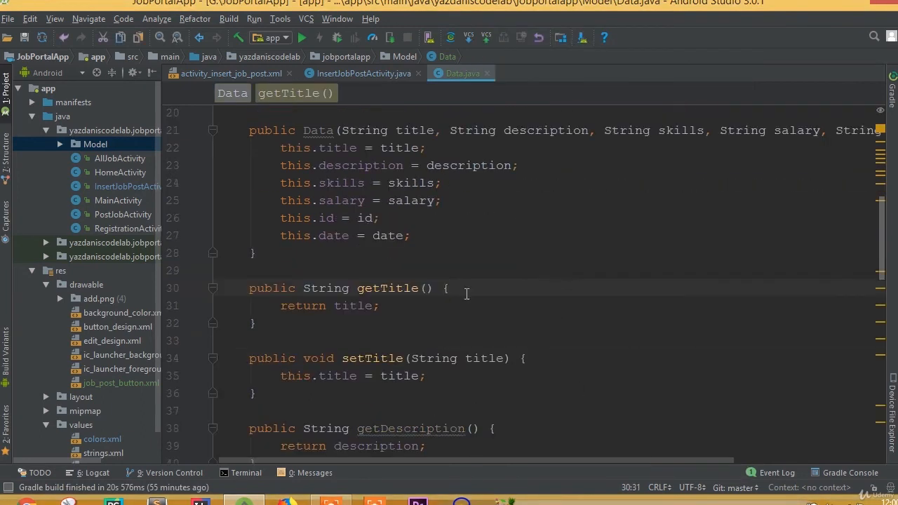
mouse_move(475, 306)
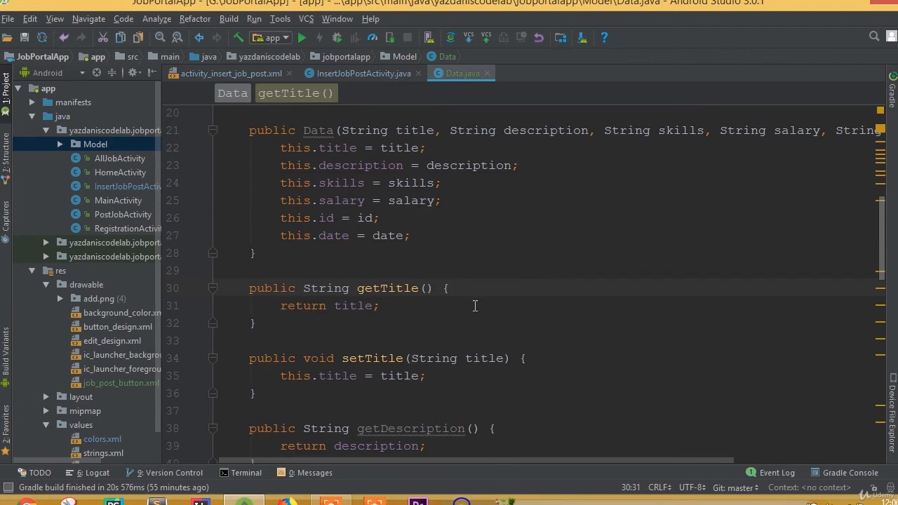
click(549, 247)
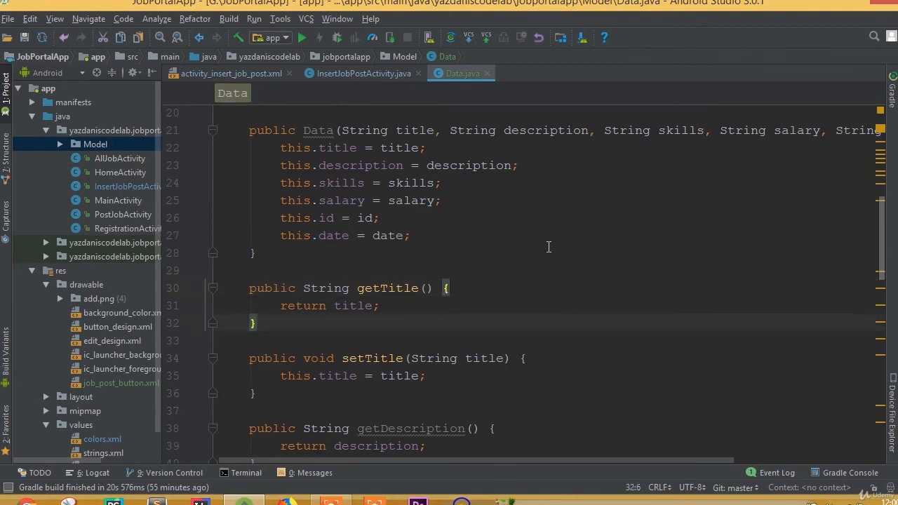
click(329, 288)
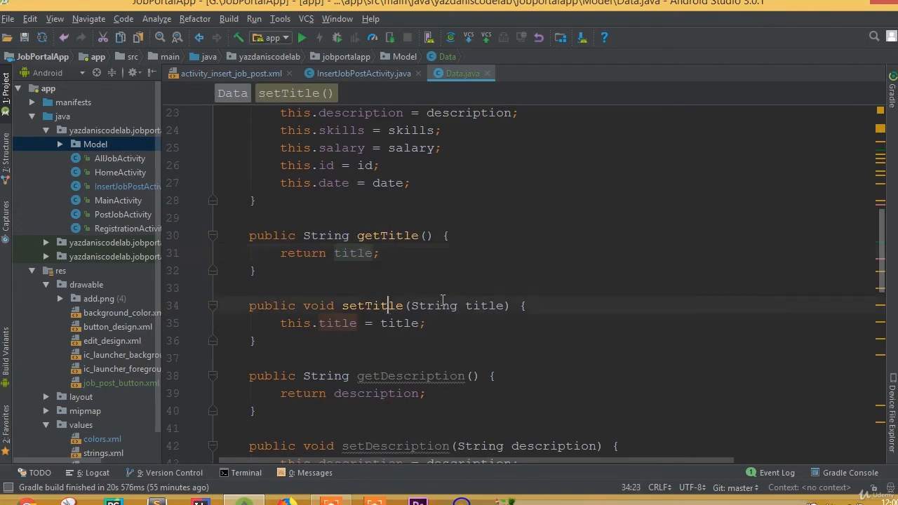
scroll(down, 3)
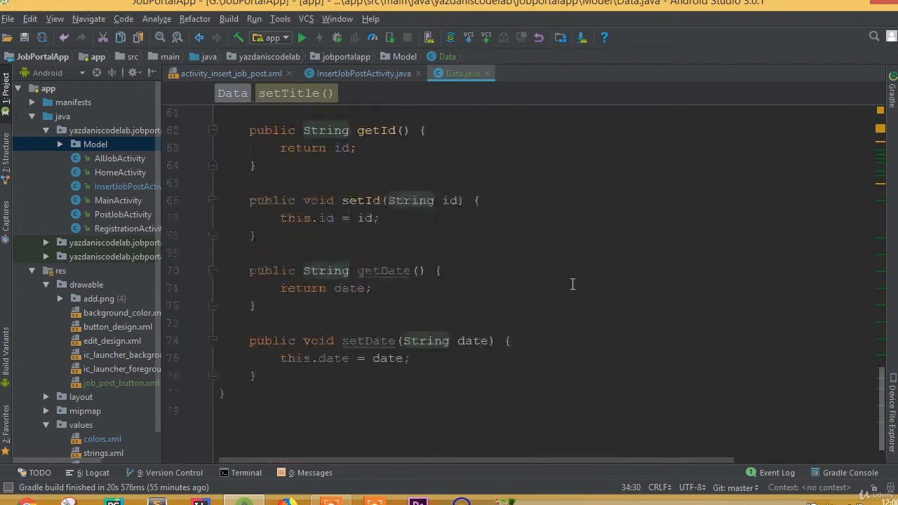
scroll(up, 3)
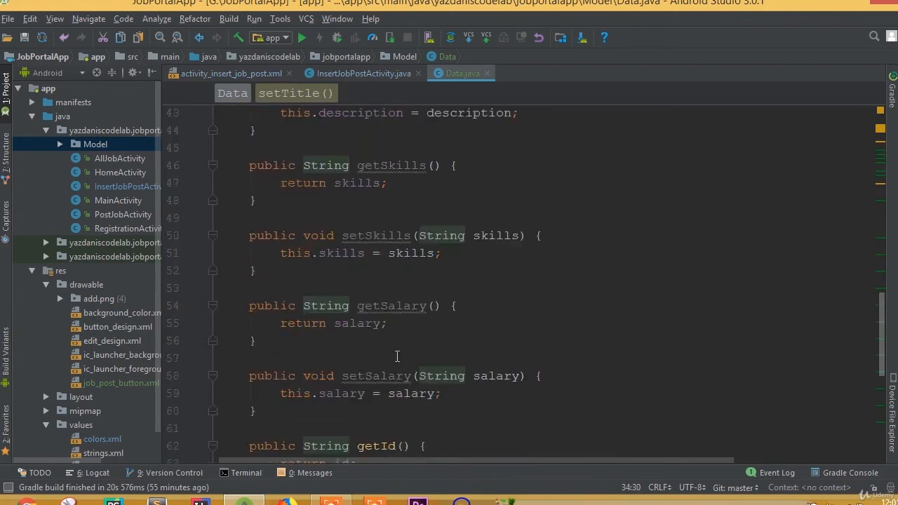
mouse_move(350, 441)
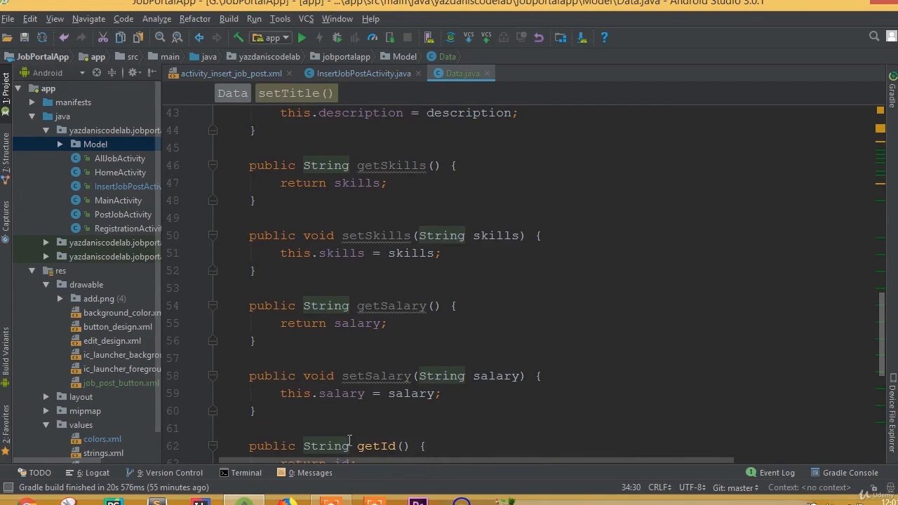